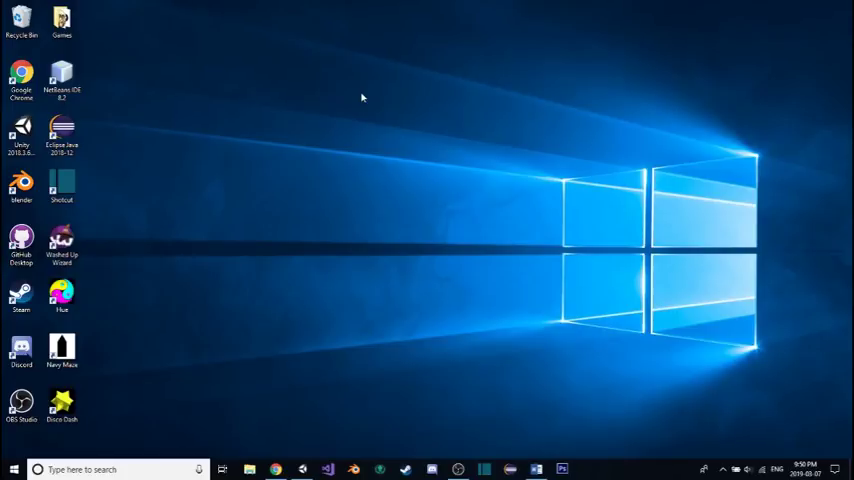
mouse_move(476, 360)
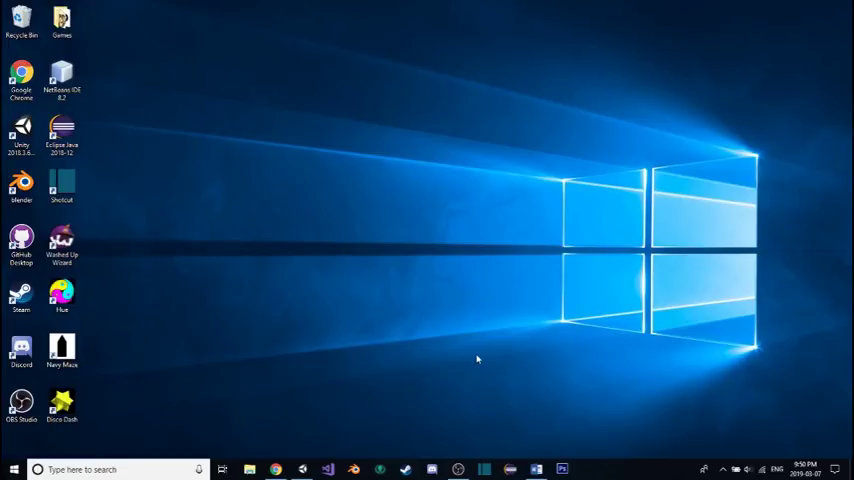
mouse_move(648, 64)
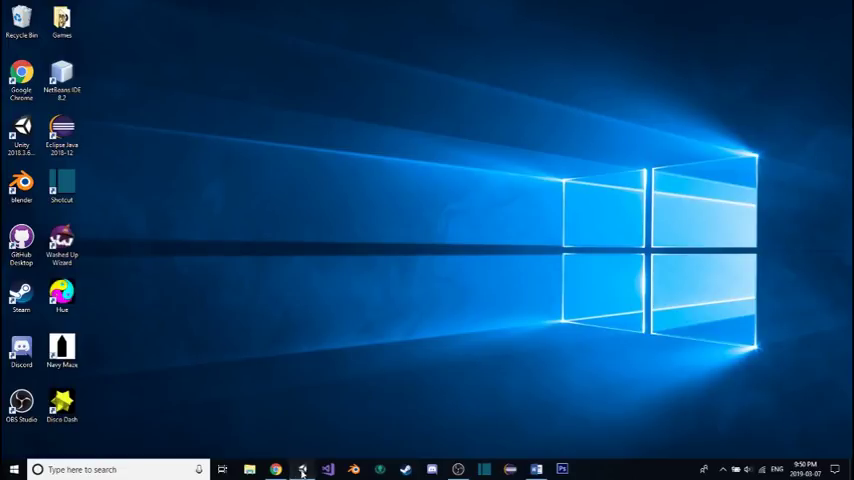
Bring the open Unity project with its empty SampleScene to the front
left_click(302, 468)
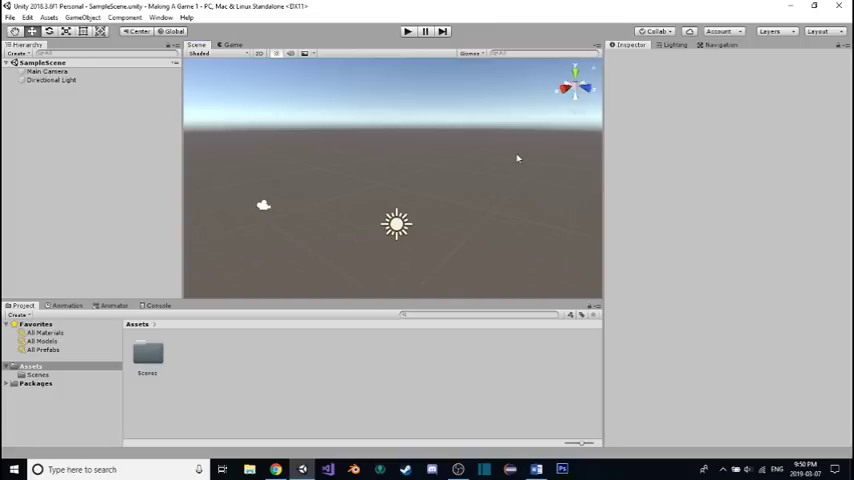
mouse_move(512, 160)
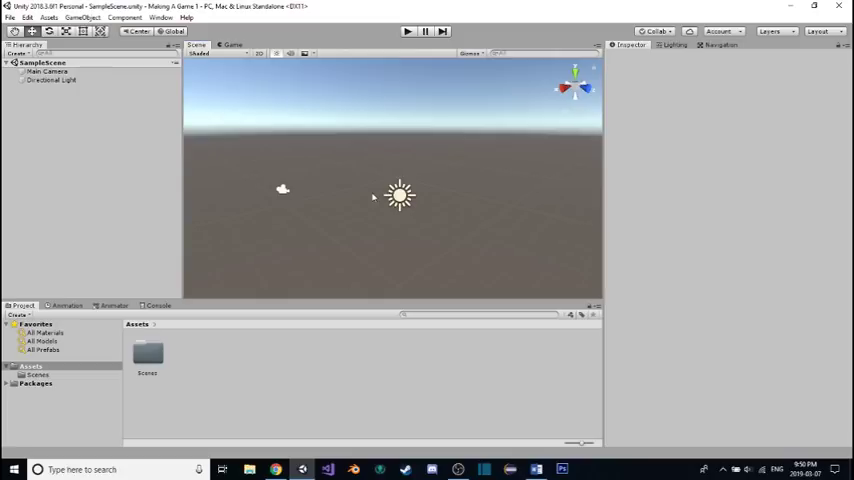
mouse_move(456, 120)
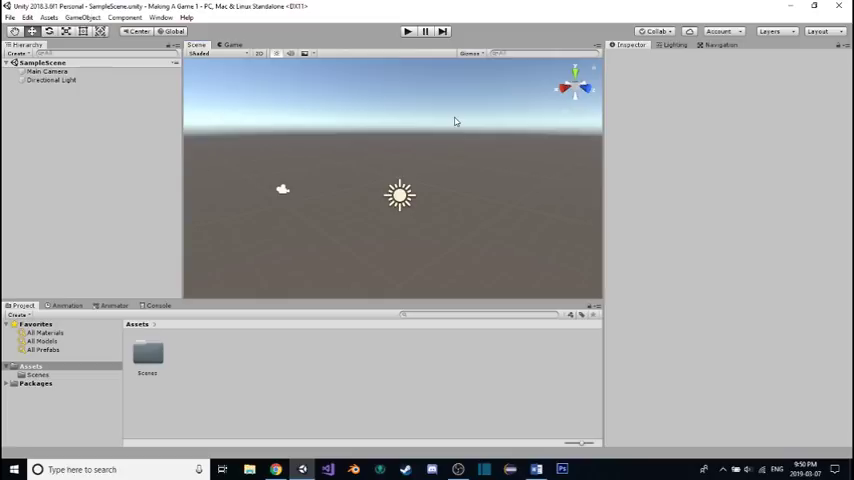
mouse_move(418, 156)
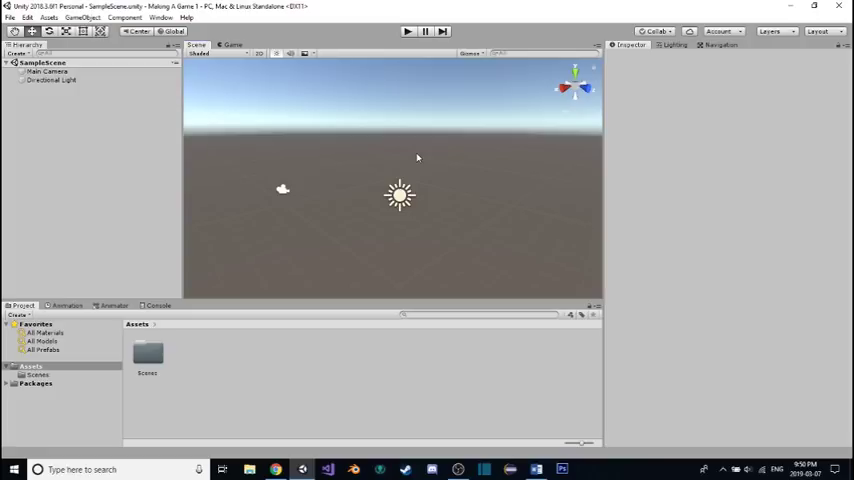
mouse_move(418, 270)
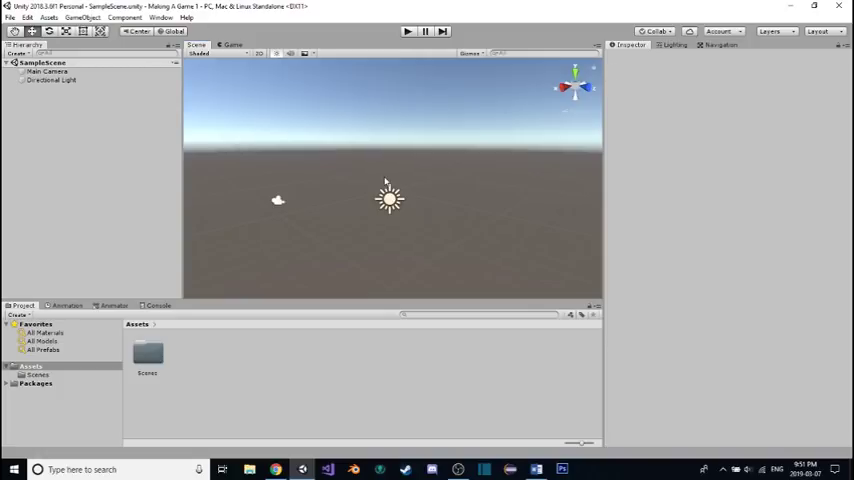
mouse_move(384, 344)
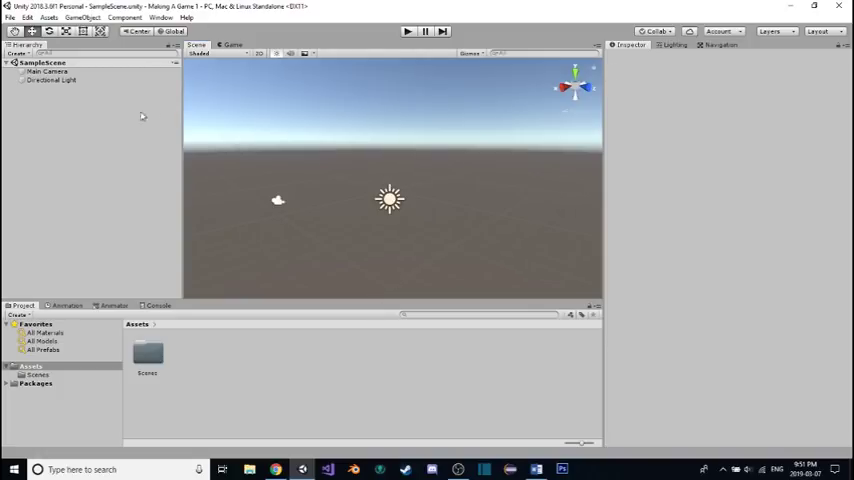
mouse_move(146, 158)
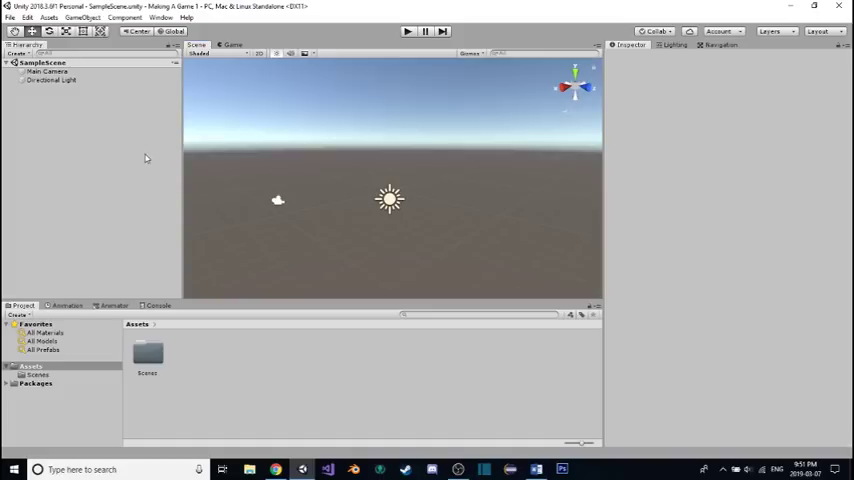
mouse_move(168, 148)
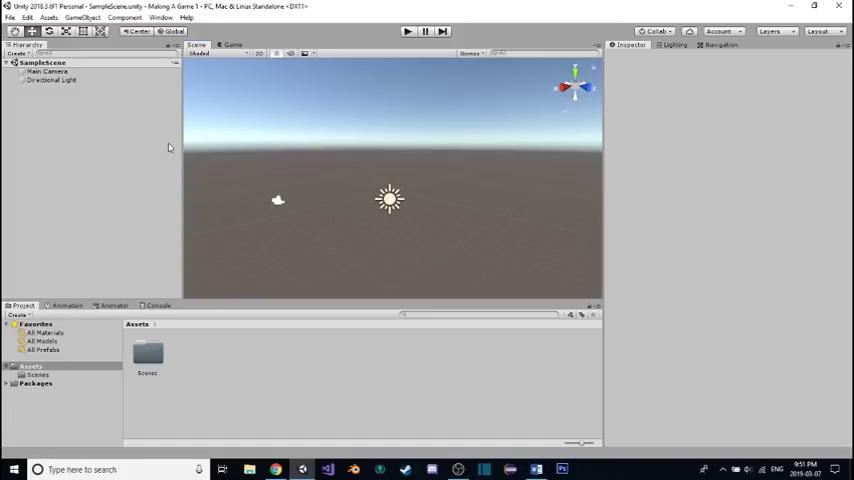
mouse_move(132, 132)
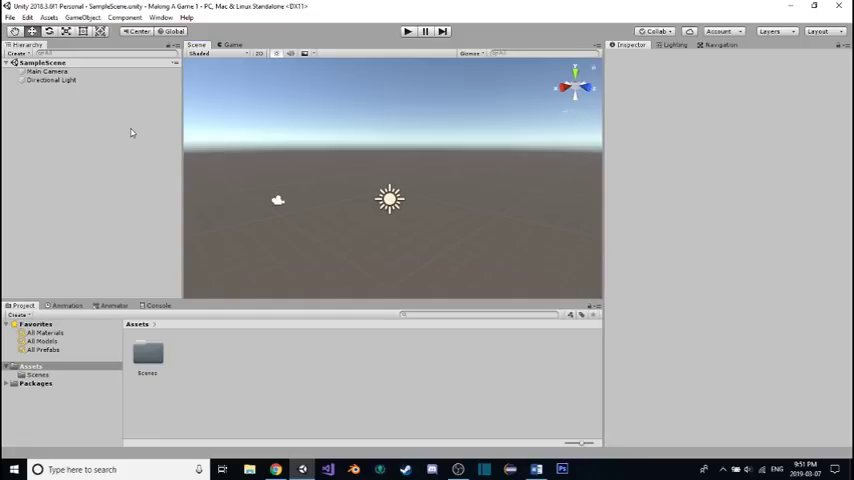
mouse_move(488, 112)
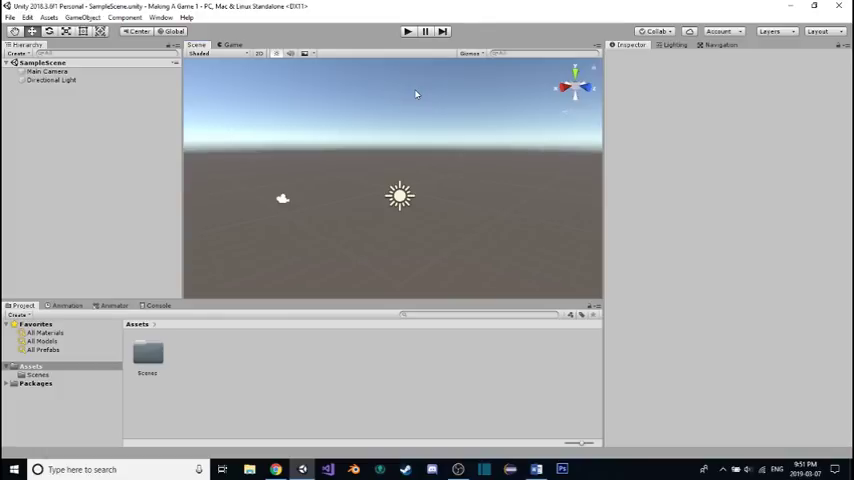
mouse_move(416, 148)
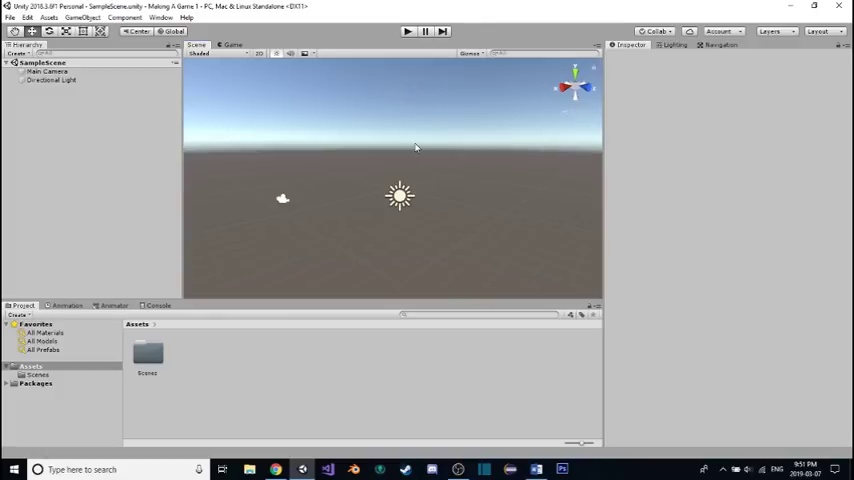
mouse_move(420, 144)
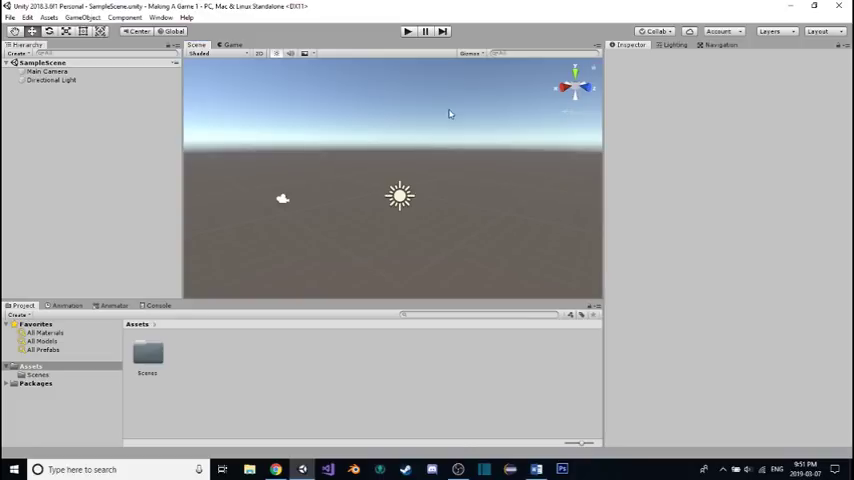
mouse_move(388, 408)
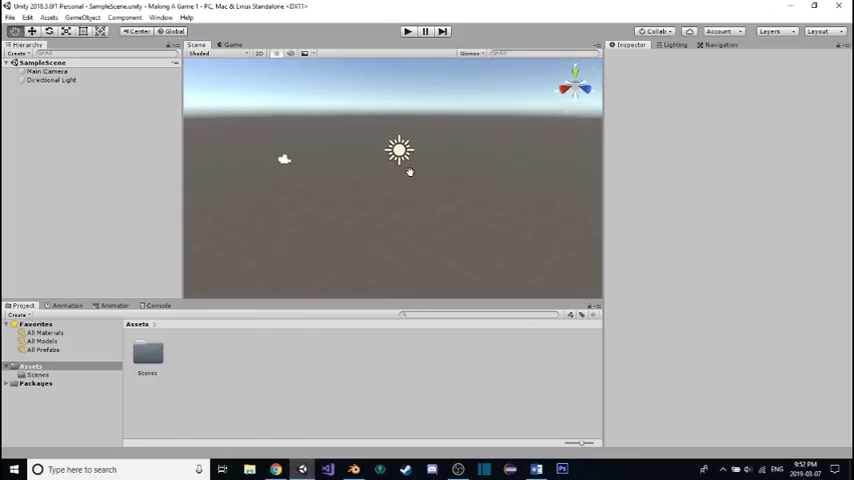
mouse_move(416, 196)
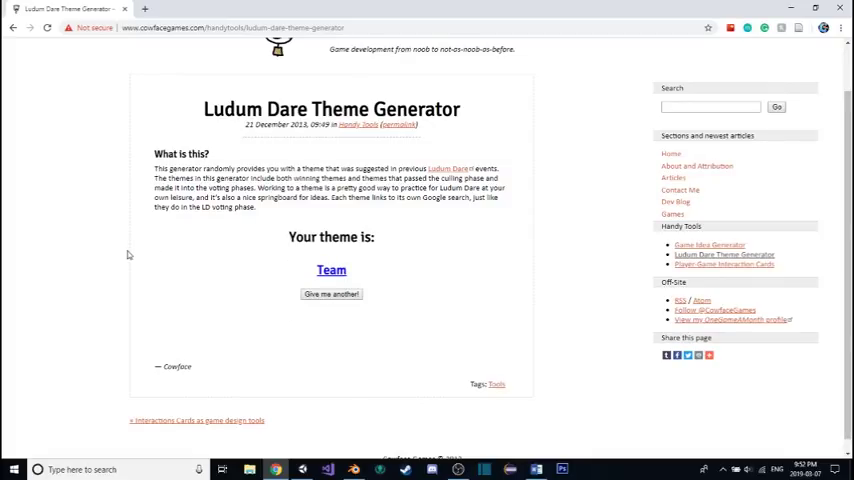
mouse_move(224, 330)
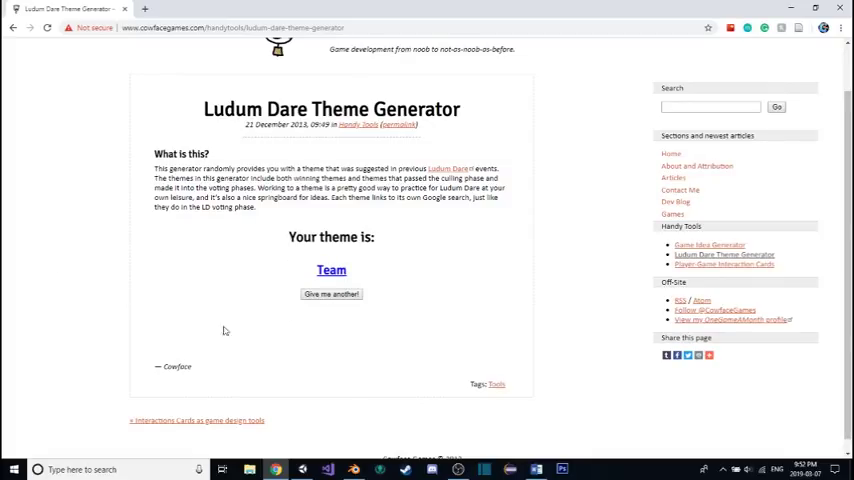
Roll random jam themes and reload the generator until it shows Endless War
scroll("down", 3)
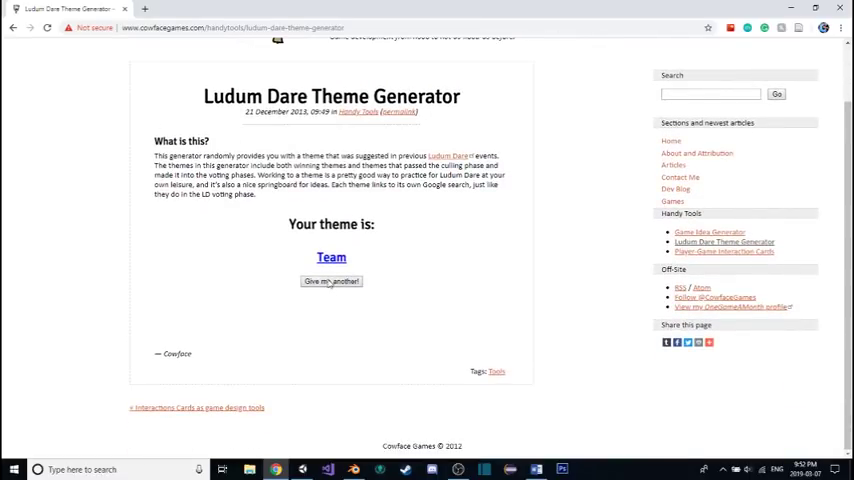
left_click(332, 280)
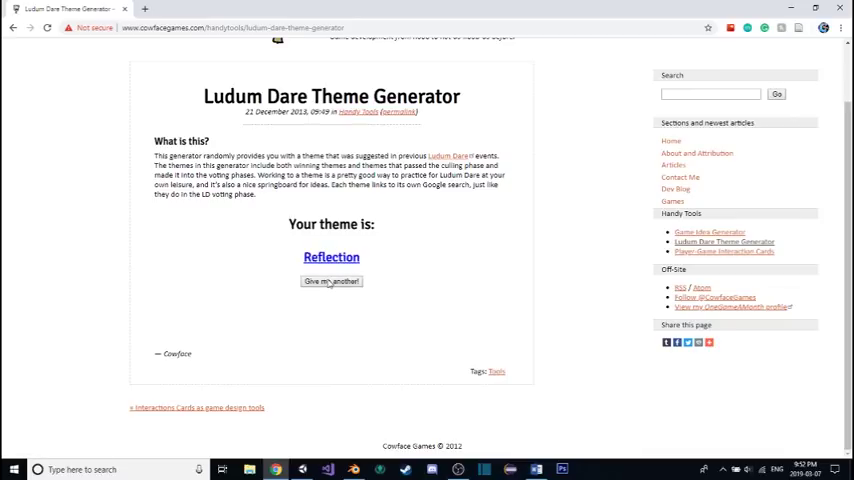
left_click(332, 280)
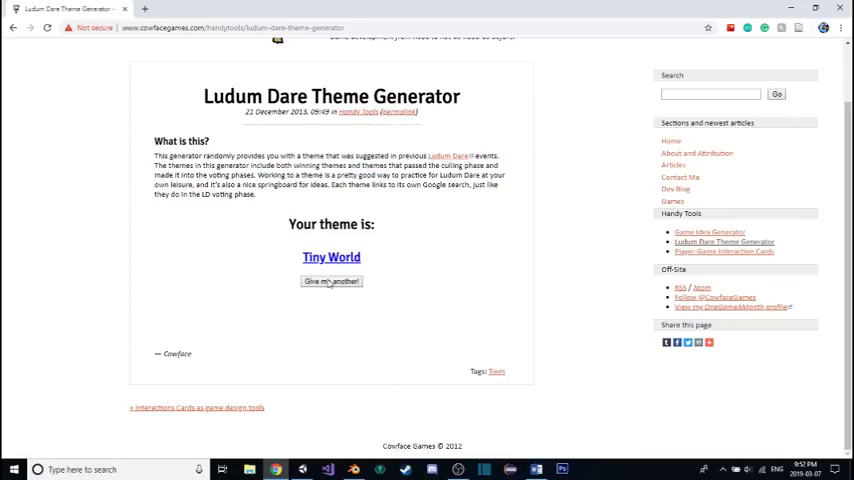
left_click(332, 280)
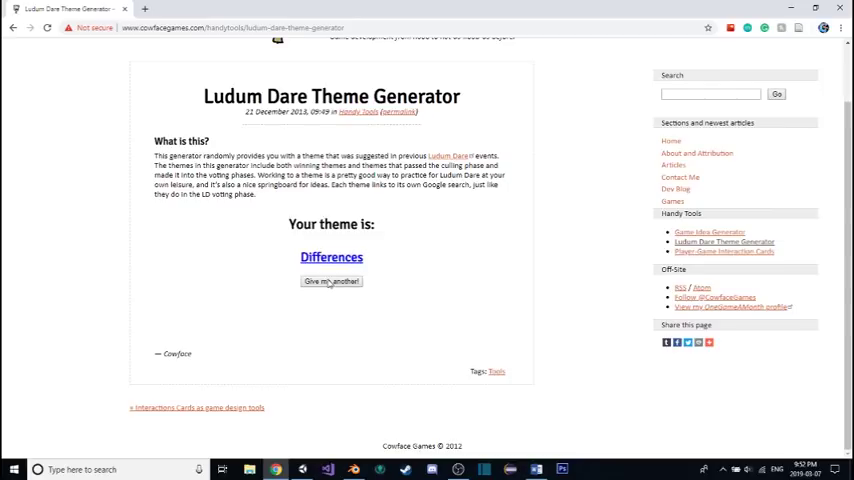
left_click(332, 280)
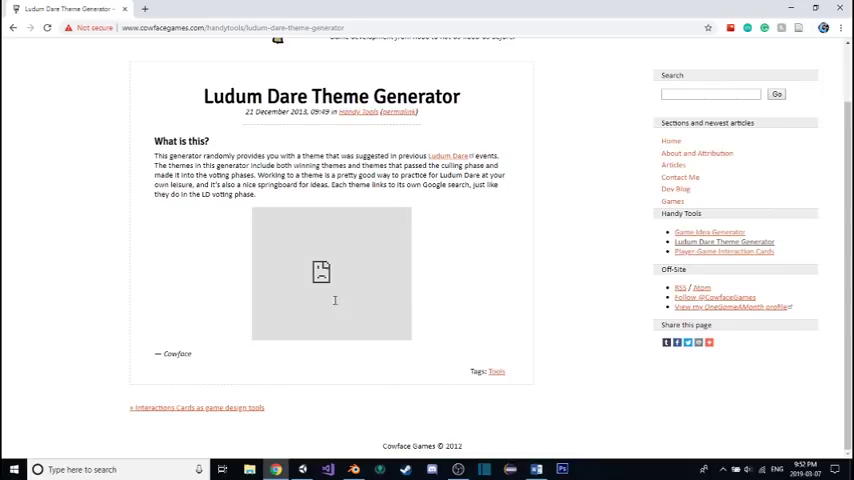
left_click(48, 28)
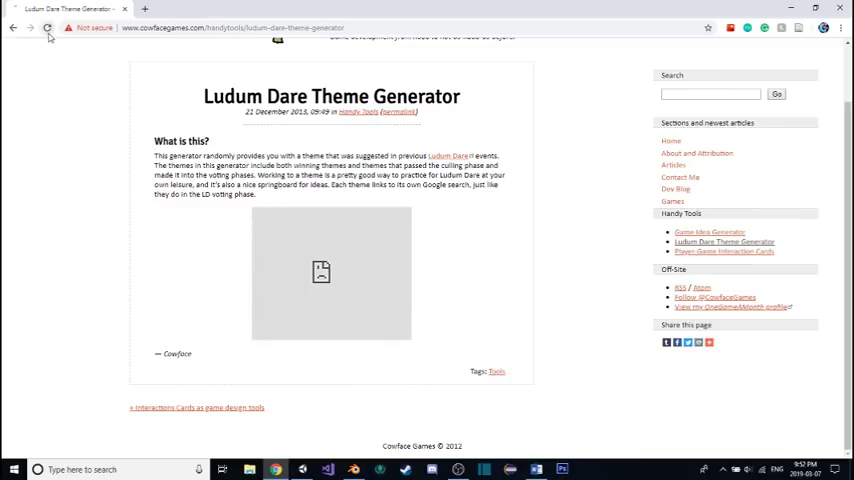
left_click(48, 28)
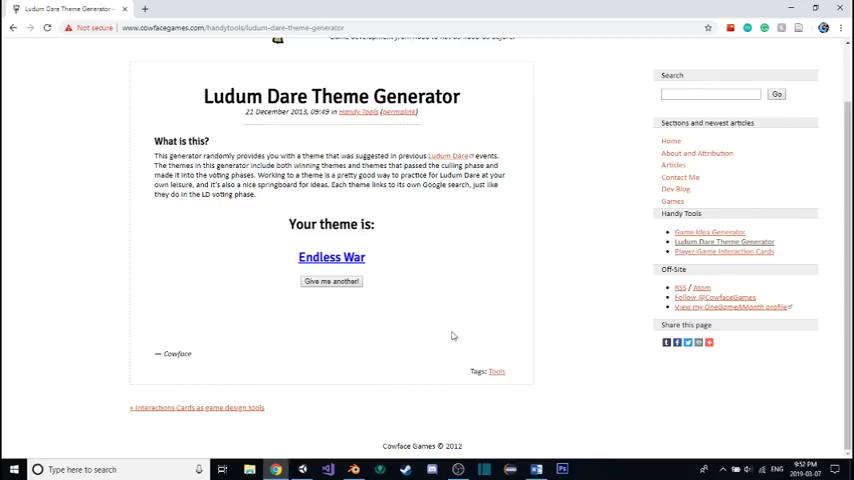
mouse_move(534, 344)
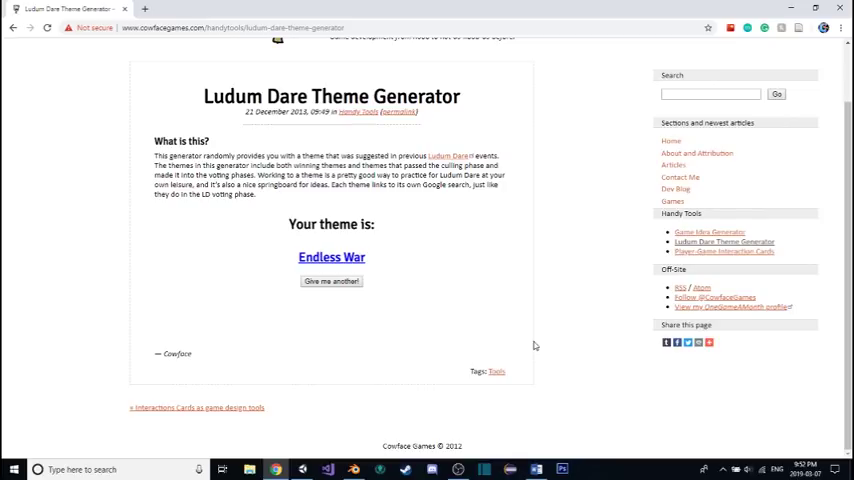
mouse_move(436, 290)
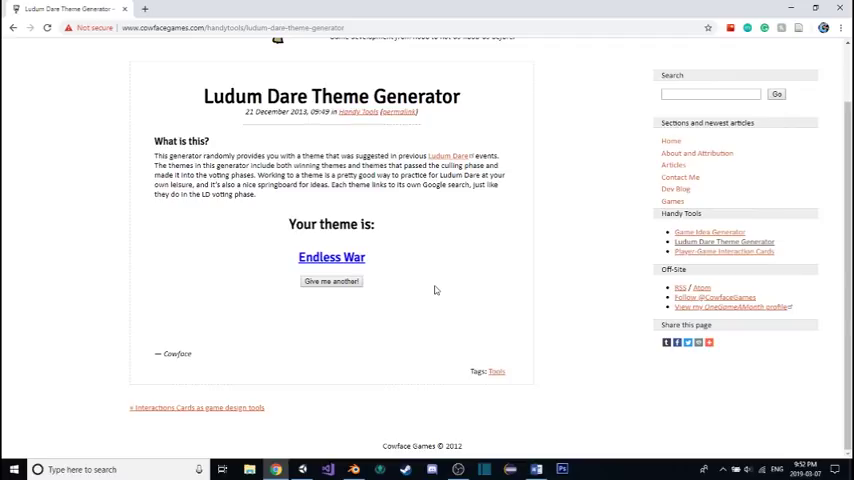
mouse_move(416, 256)
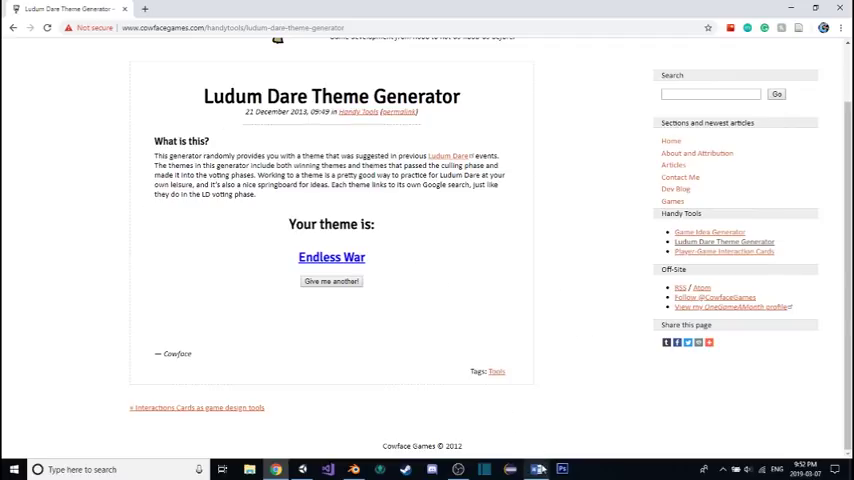
Bring up the planning document and remove the Space invaders idea from its original position
left_click(536, 468)
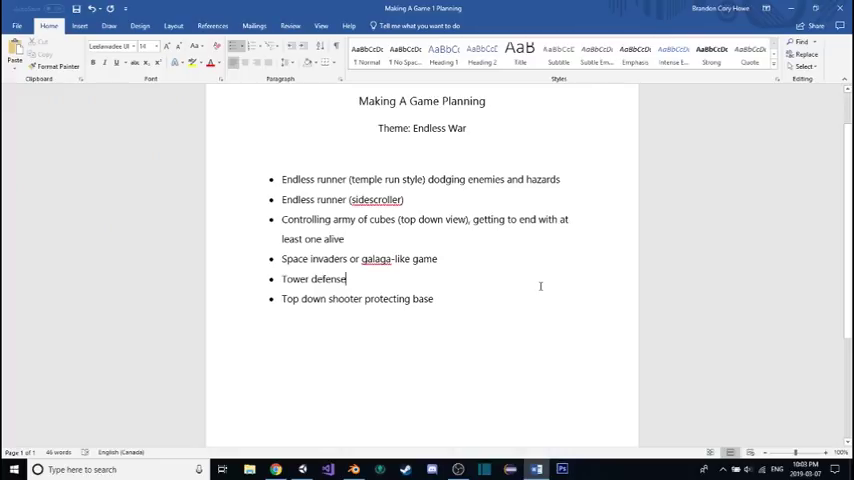
mouse_move(536, 280)
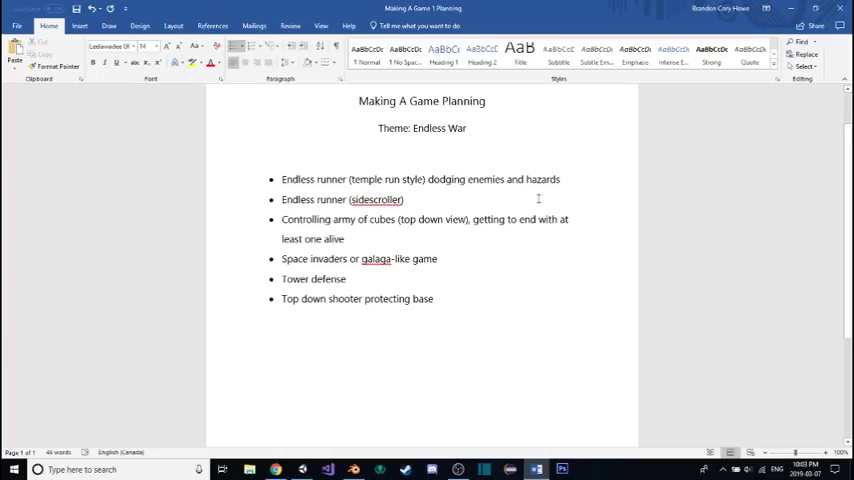
mouse_move(518, 132)
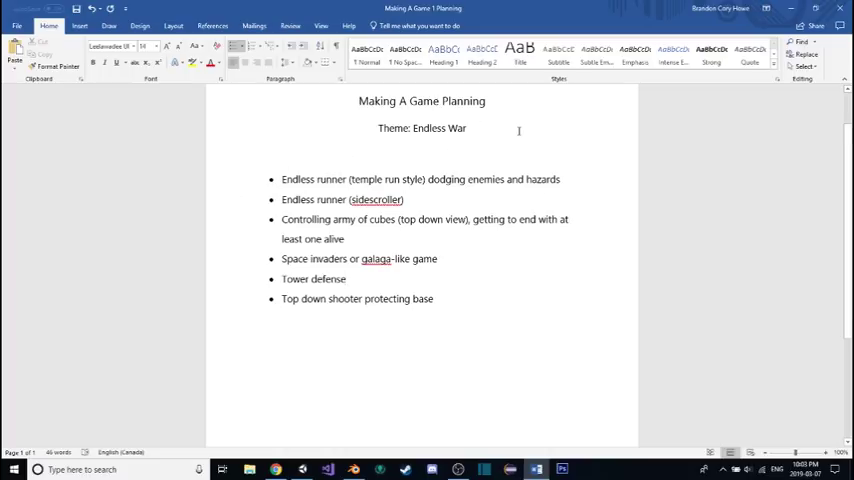
mouse_move(564, 186)
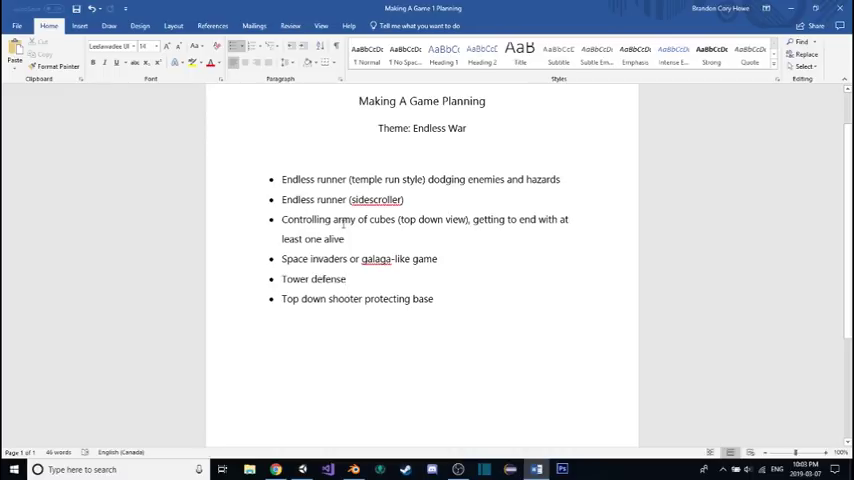
mouse_move(496, 188)
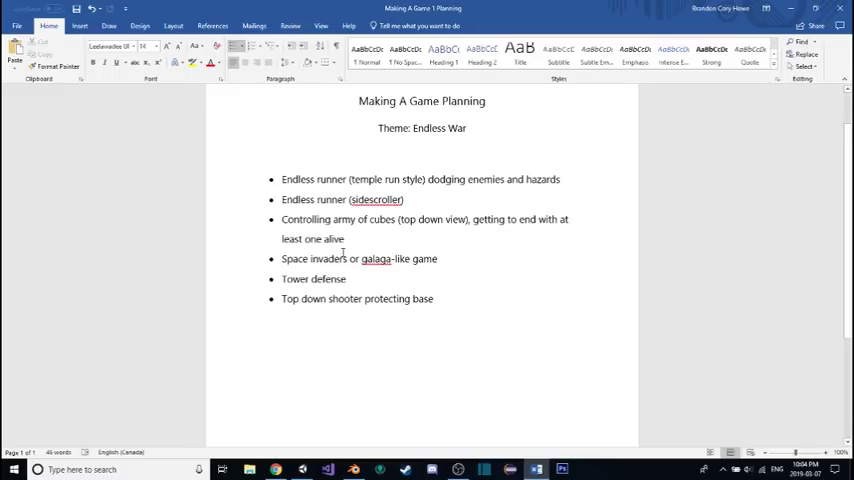
left_click(346, 280)
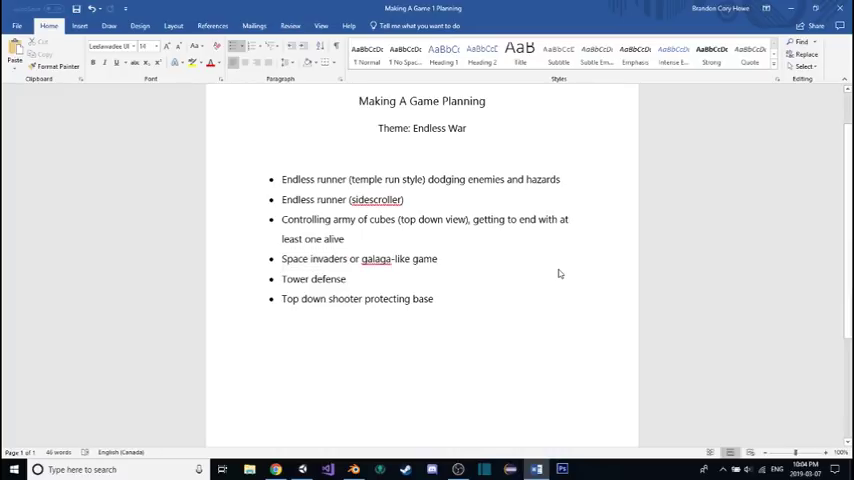
left_click(436, 258)
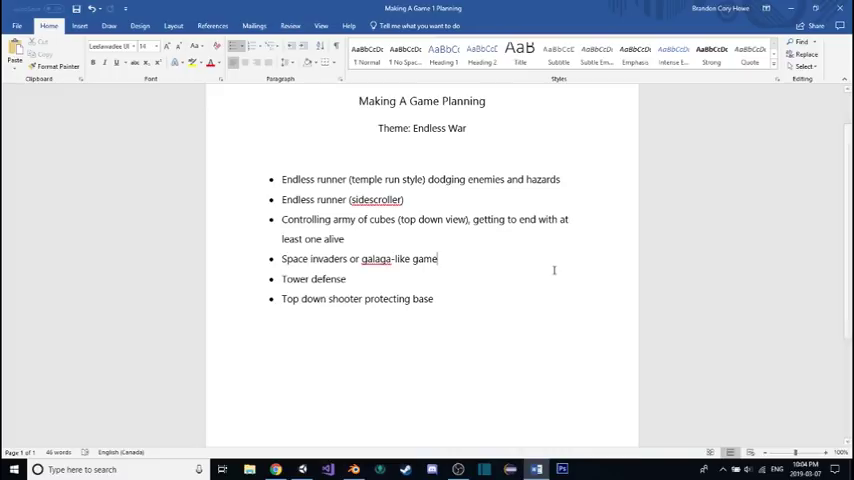
double_click(314, 280)
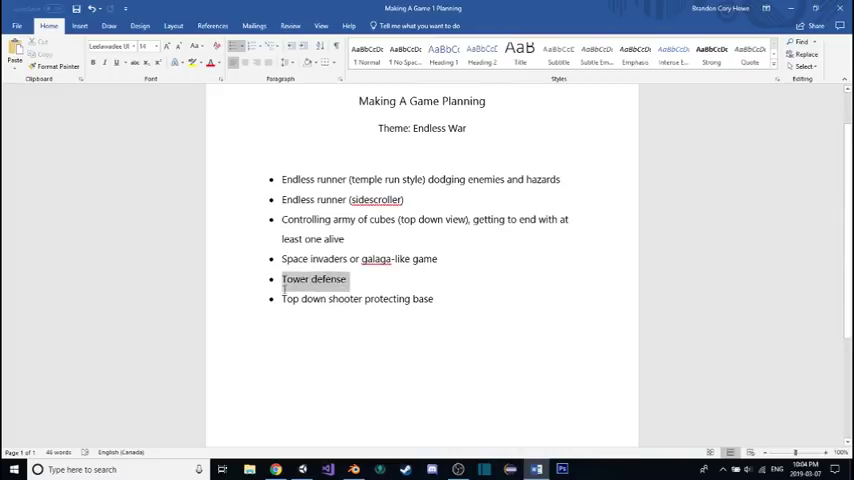
left_click(434, 300)
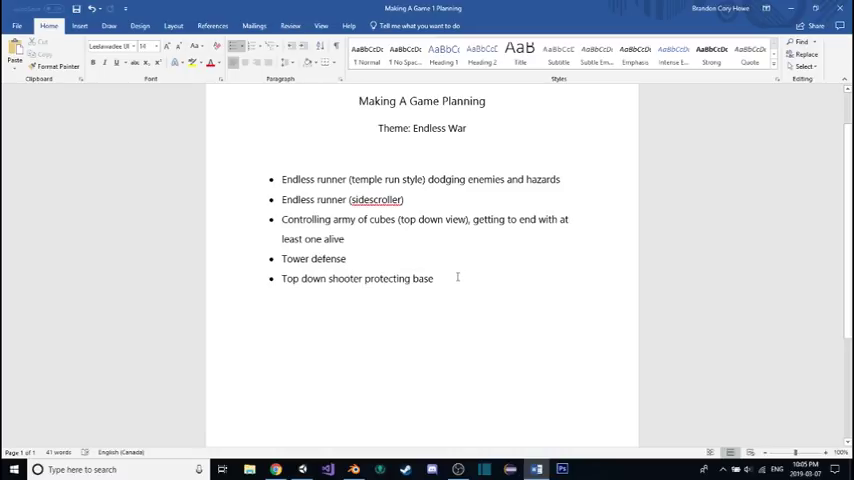
Retype 'Space invaders or galaga-like game' as the last idea and launch Paint
type("Space invaders or galaga-like game")
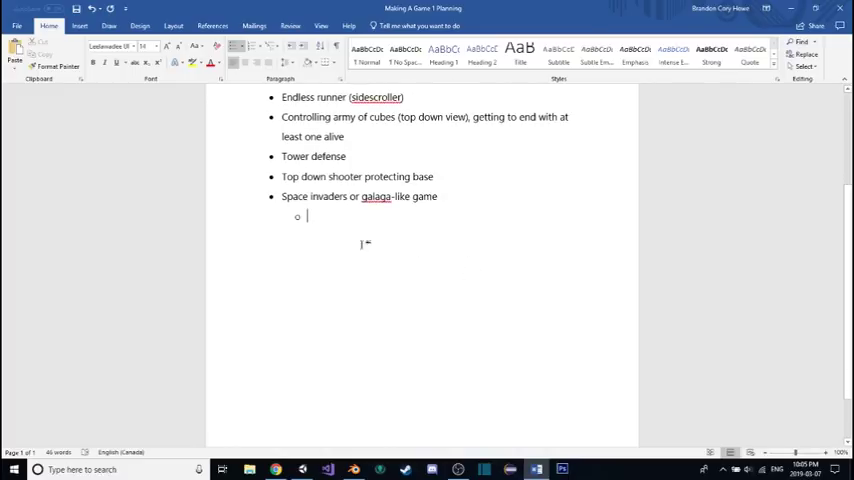
type("paint")
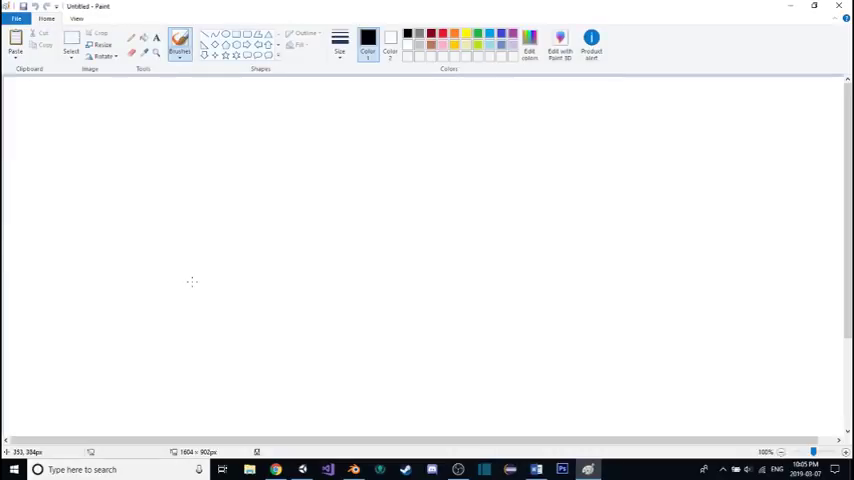
mouse_move(118, 126)
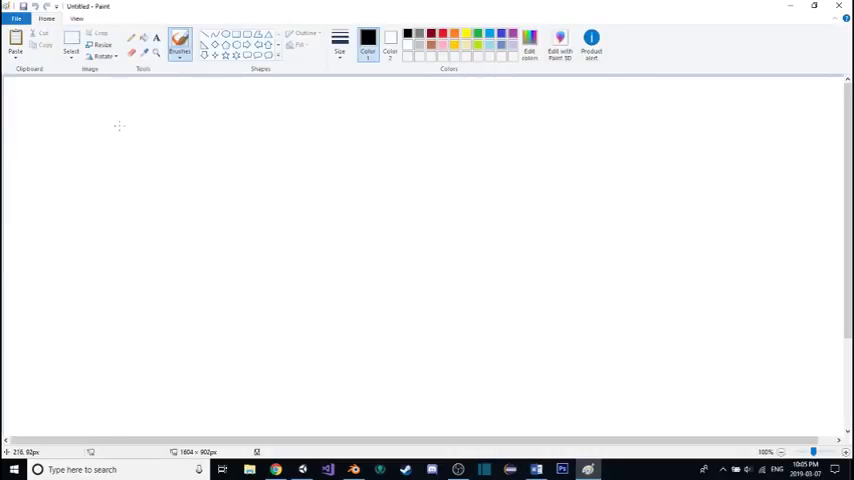
Sketch the bordered game screen with the triangle player ship at the bottom
left_click_drag(120, 128, 462, 332)
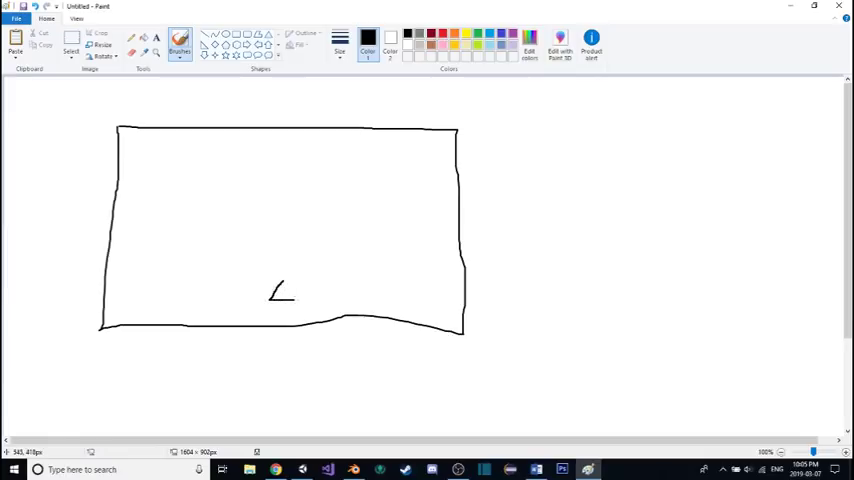
left_click_drag(296, 284, 344, 284)
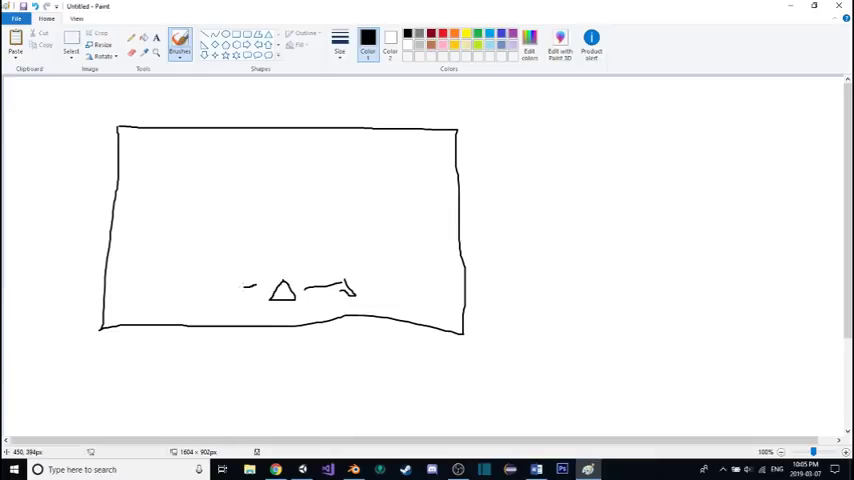
left_click_drag(256, 280, 232, 288)
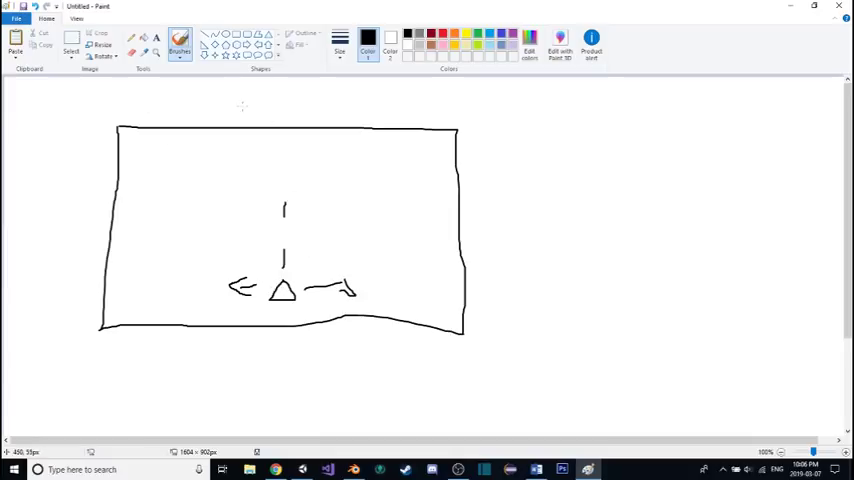
mouse_move(230, 174)
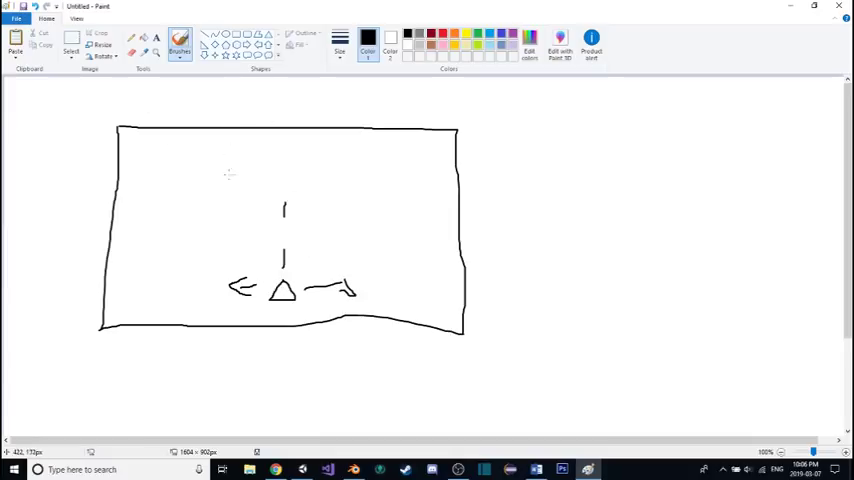
mouse_move(236, 118)
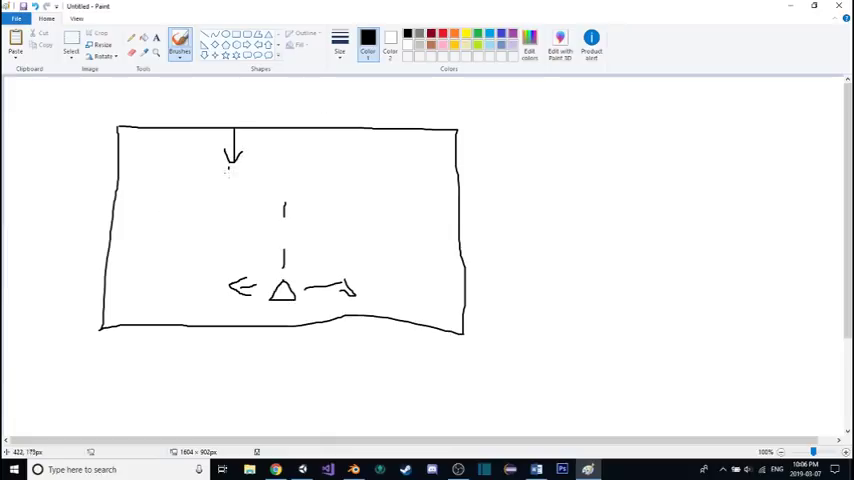
Draw an enemy hanging on a line from the top of the screen
left_click_drag(224, 164, 234, 180)
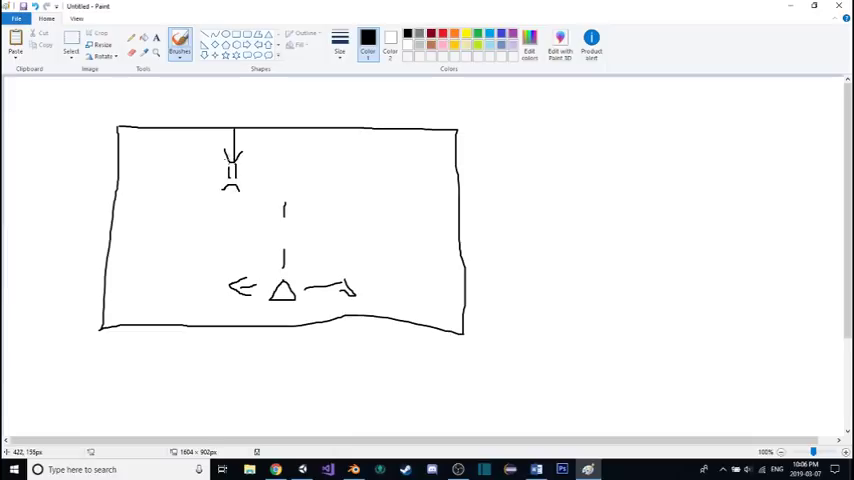
left_click_drag(218, 164, 242, 192)
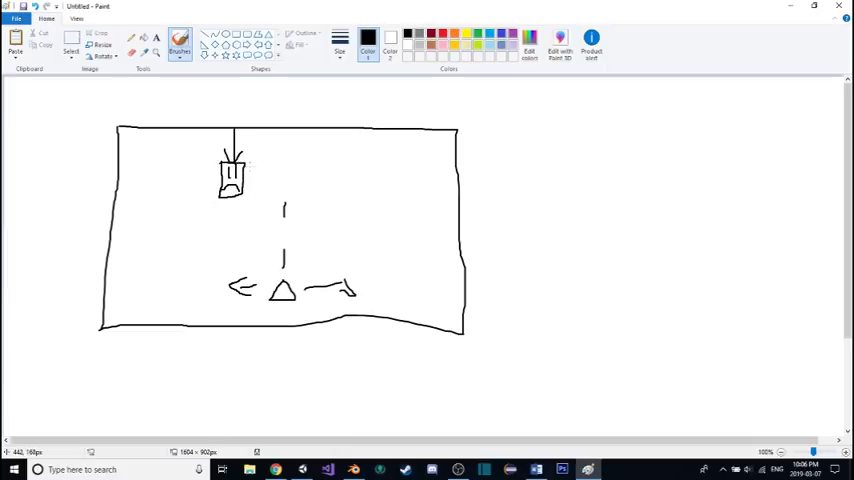
left_click_drag(324, 136, 320, 170)
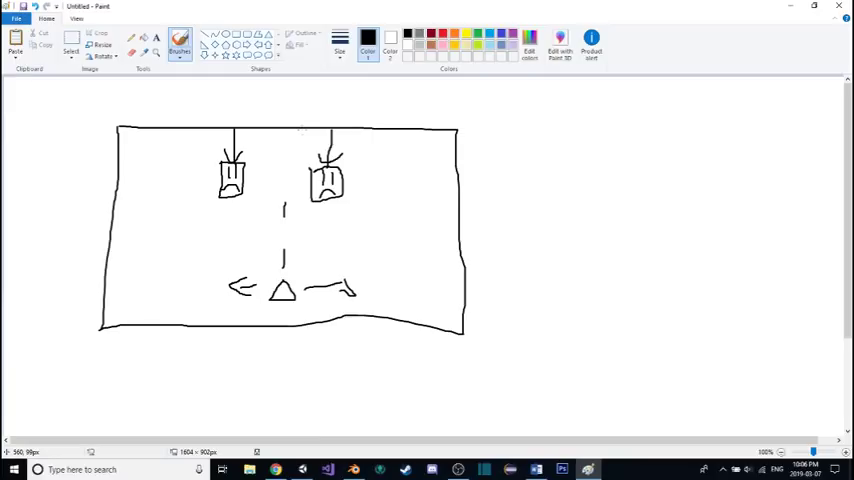
mouse_move(276, 188)
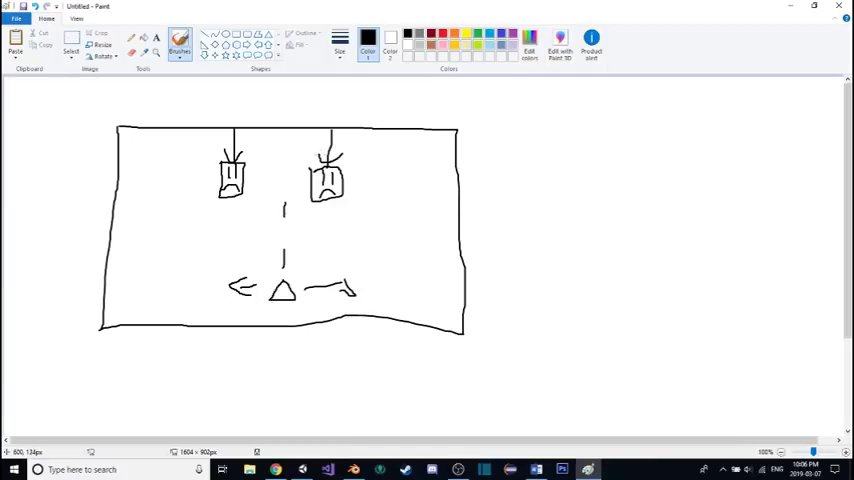
mouse_move(350, 190)
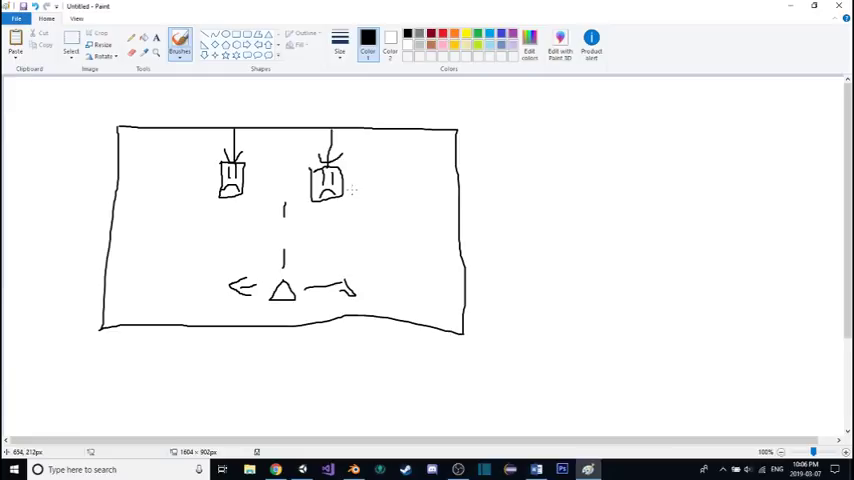
mouse_move(332, 260)
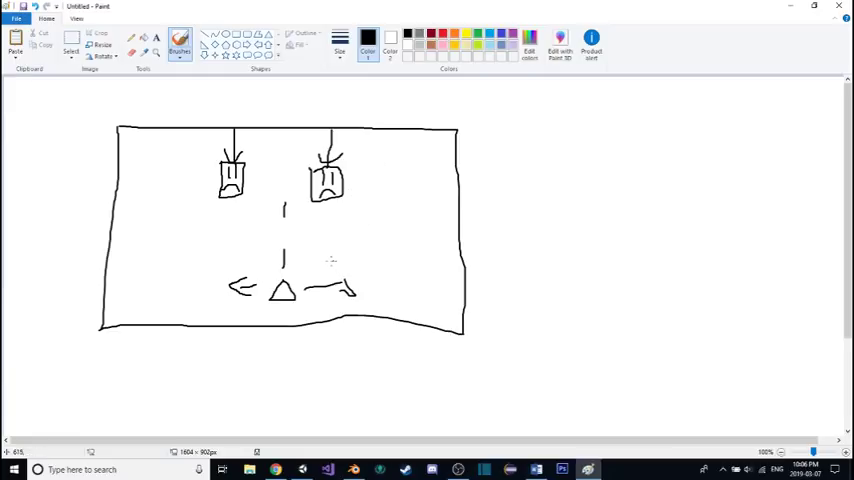
mouse_move(332, 262)
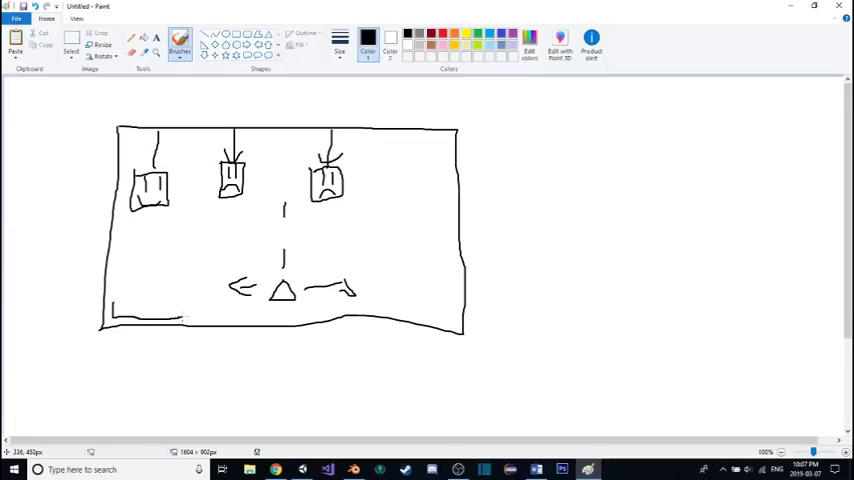
Sketch small trial blocks at the bottom left, then clear them away again
left_click_drag(110, 318, 222, 310)
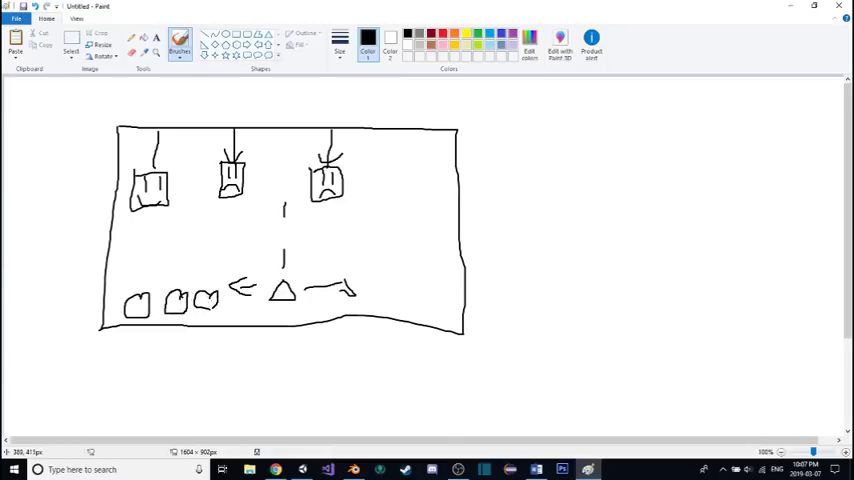
left_click_drag(196, 292, 218, 310)
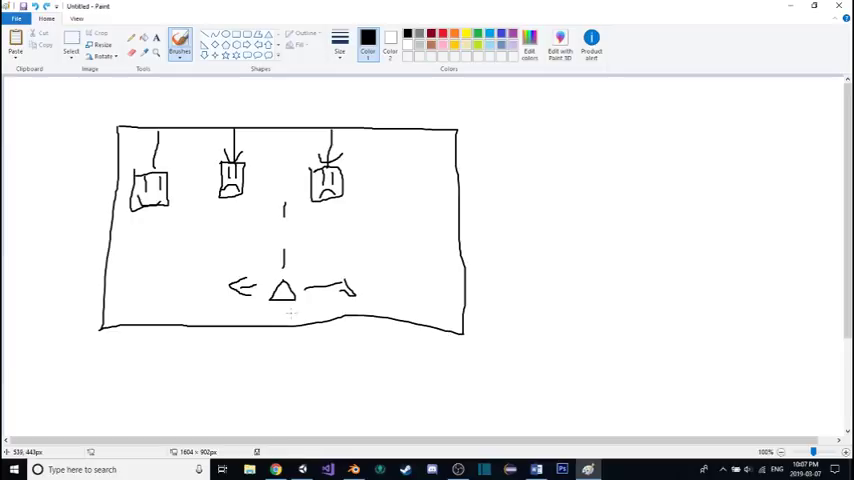
mouse_move(288, 184)
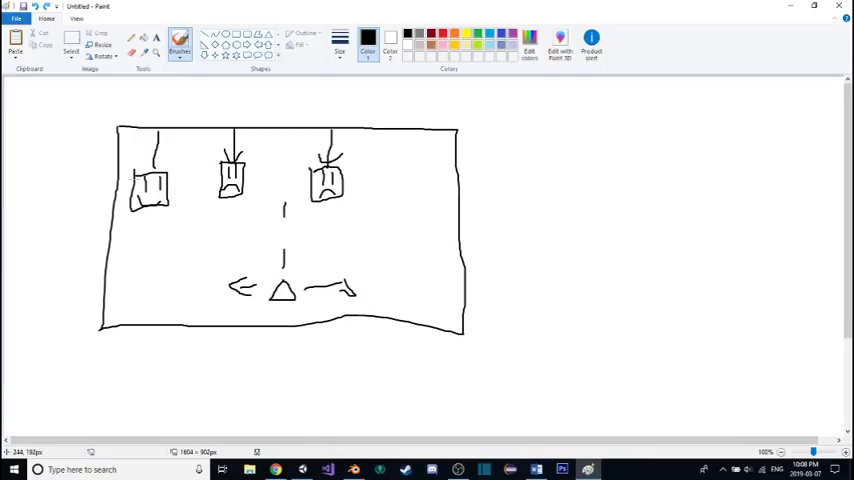
mouse_move(436, 236)
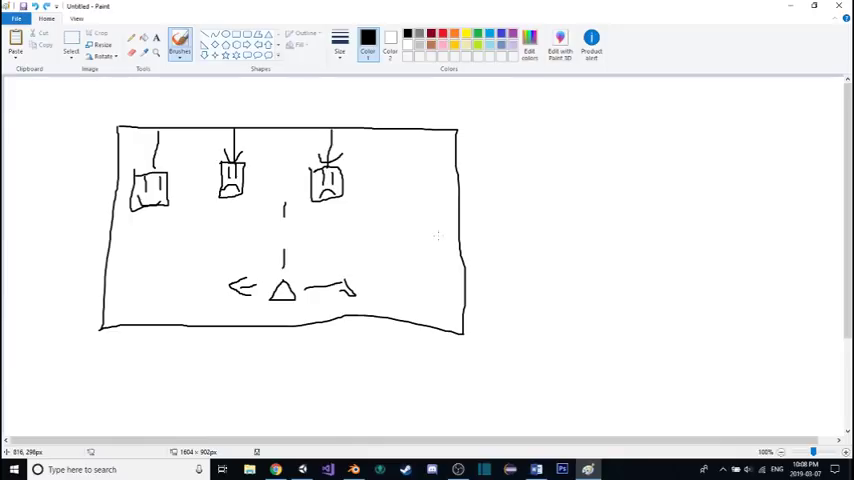
mouse_move(384, 262)
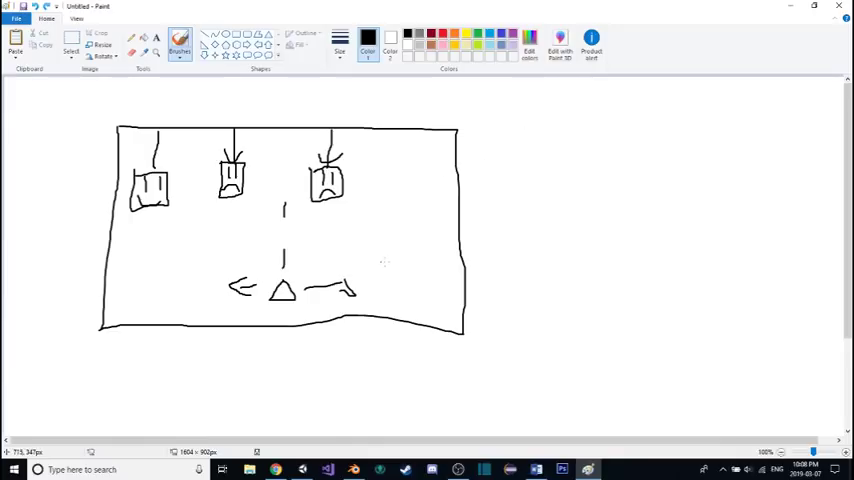
mouse_move(392, 250)
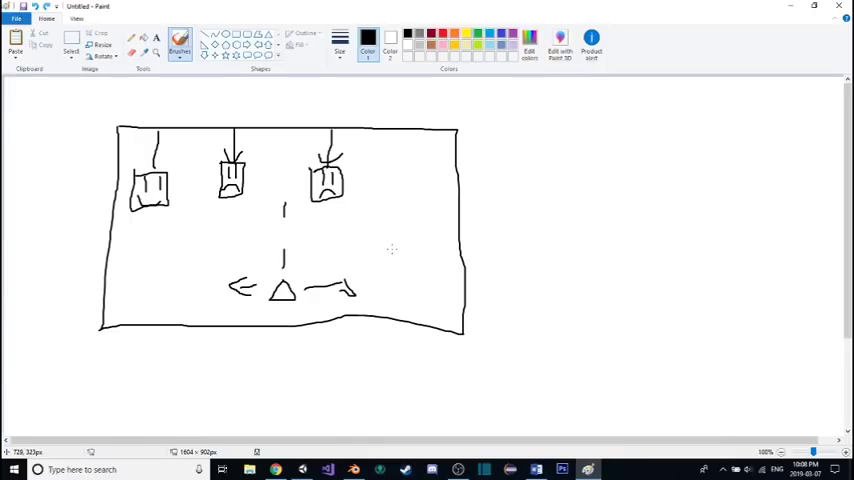
mouse_move(632, 164)
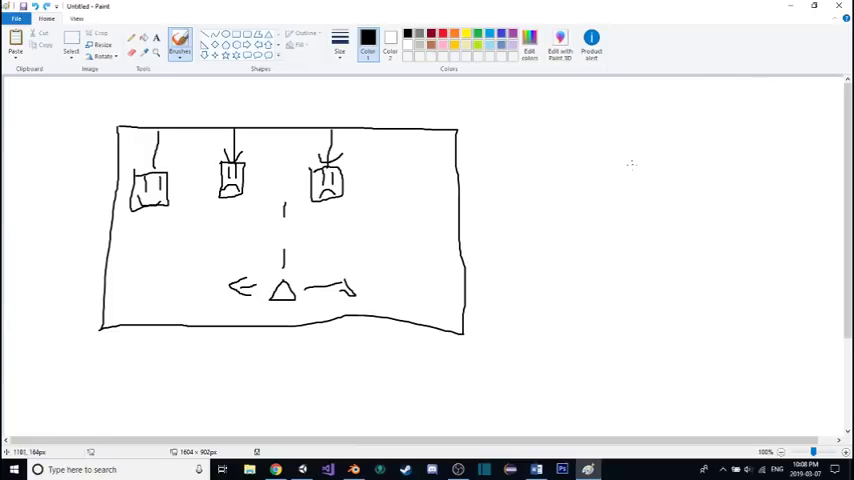
mouse_move(568, 182)
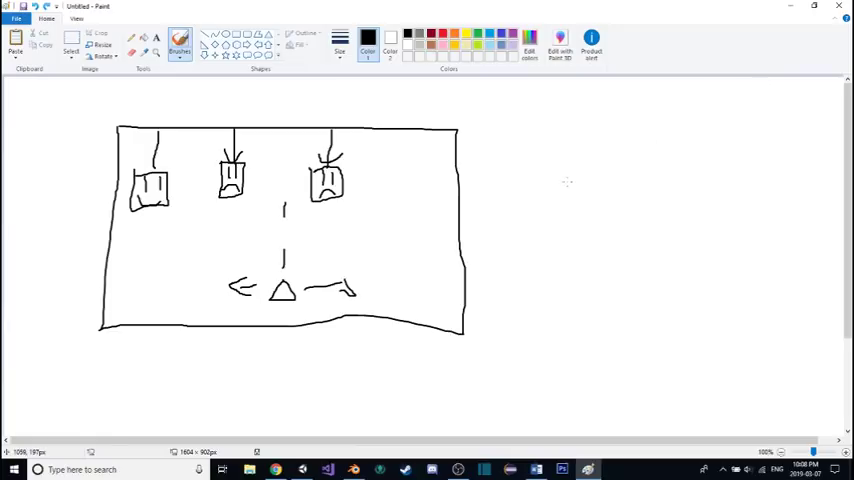
mouse_move(554, 150)
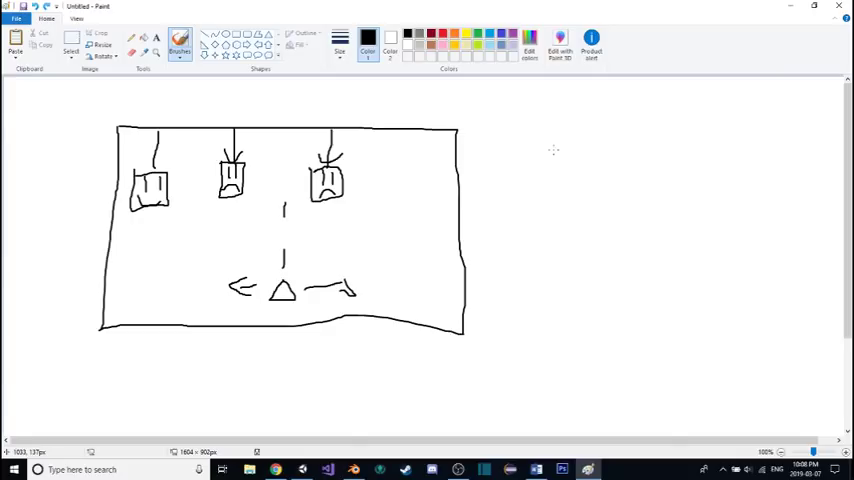
mouse_move(552, 144)
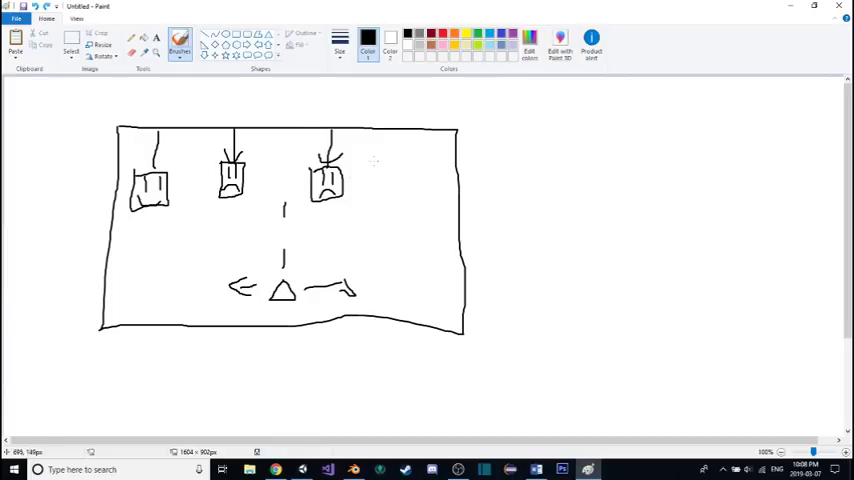
mouse_move(288, 140)
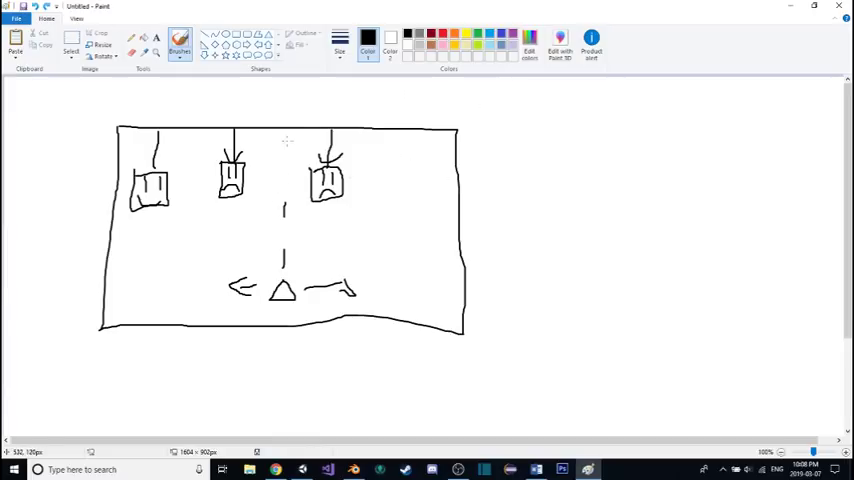
mouse_move(230, 226)
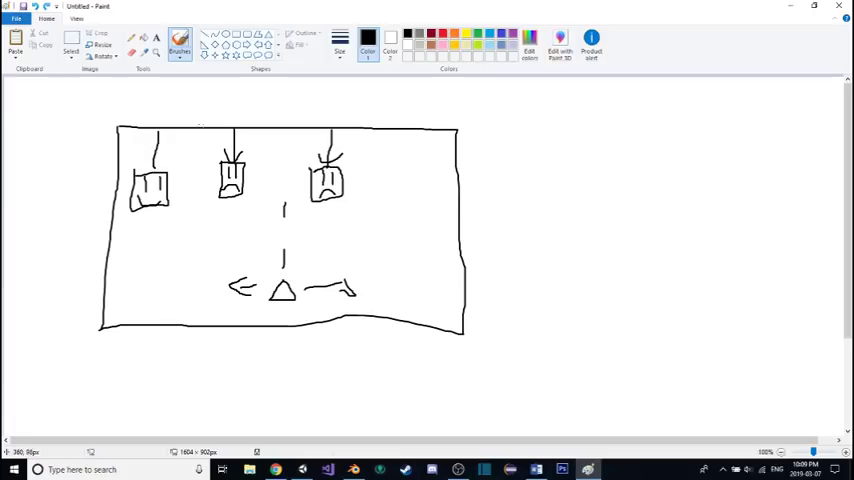
mouse_move(608, 150)
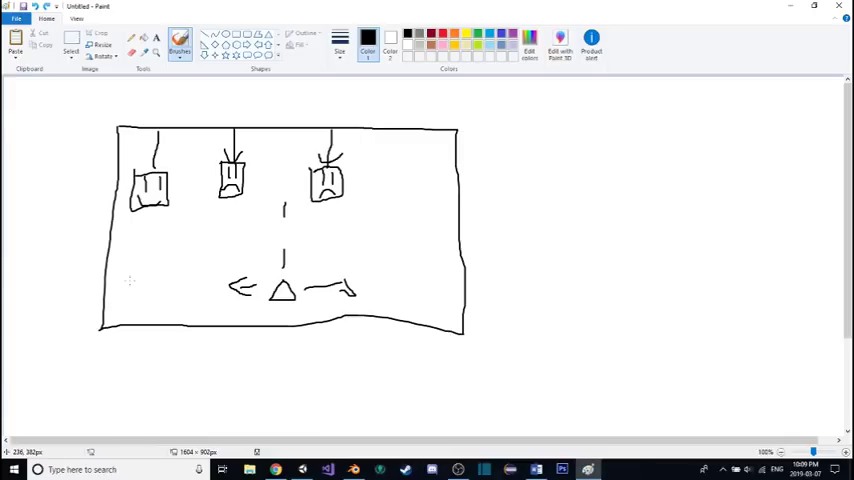
mouse_move(360, 256)
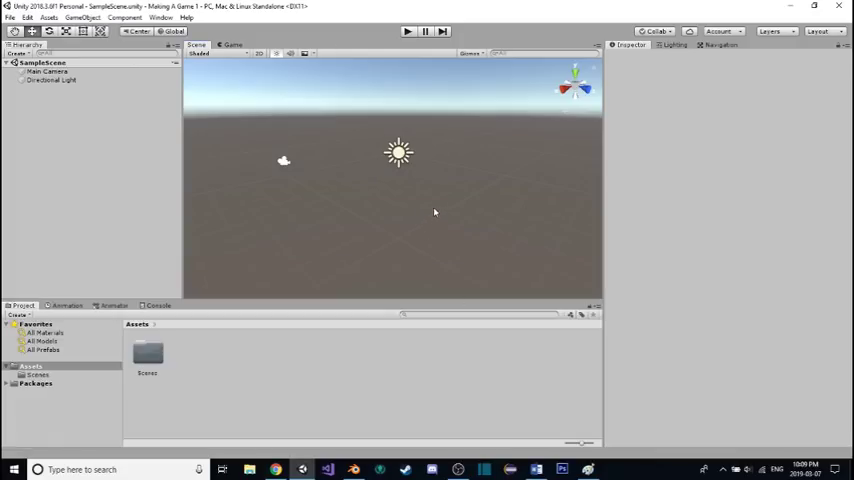
mouse_move(432, 206)
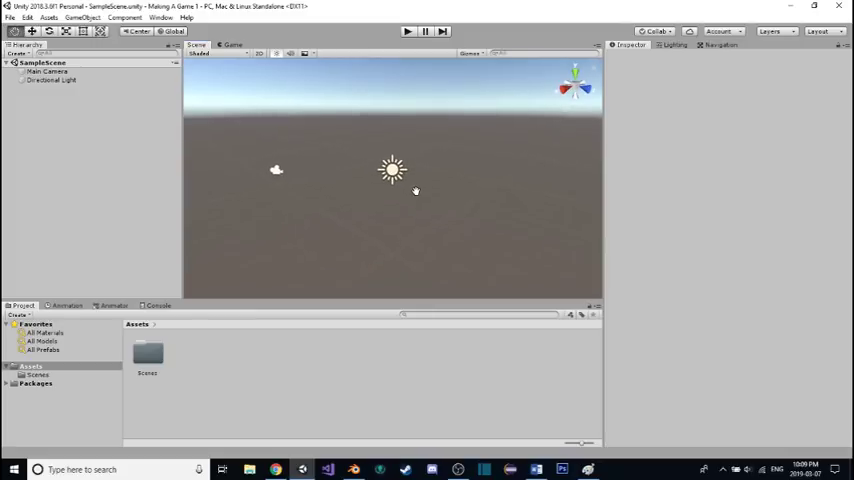
mouse_move(412, 190)
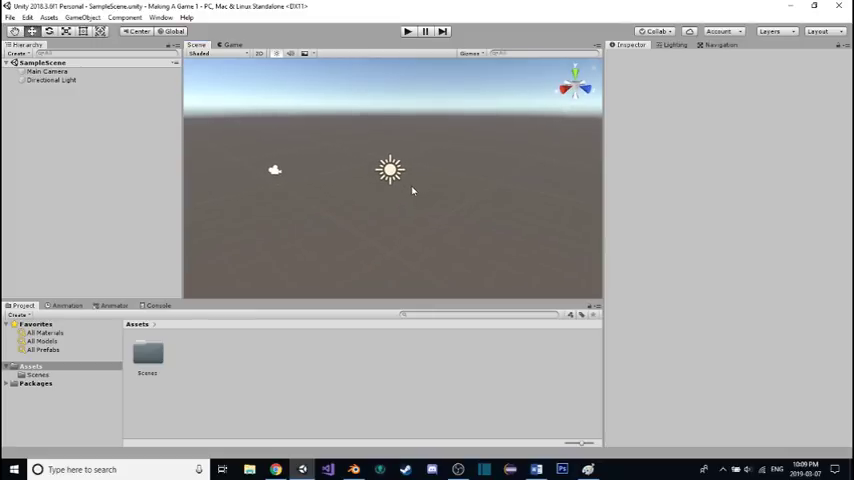